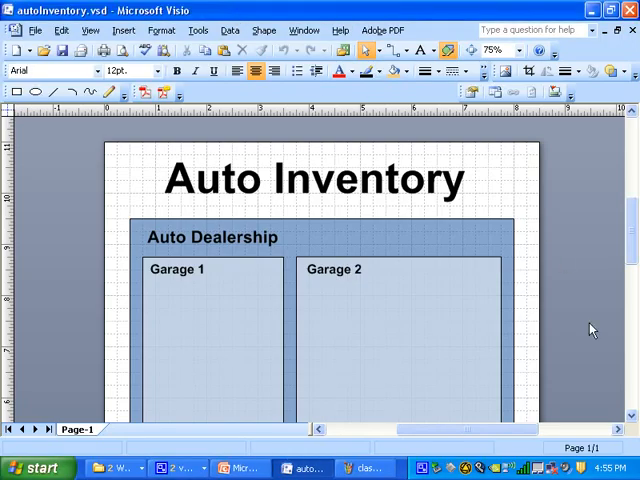
pyautogui.moveTo(600, 318)
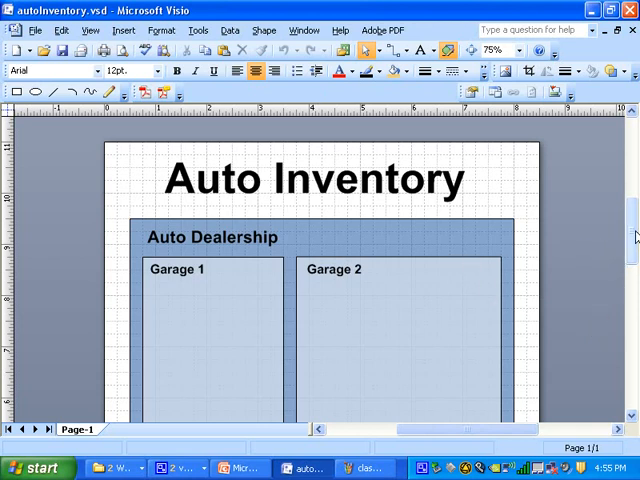
# Step: Scroll through the Auto Inventory page to review the garages before adjusting layers
pyautogui.scroll(-3)
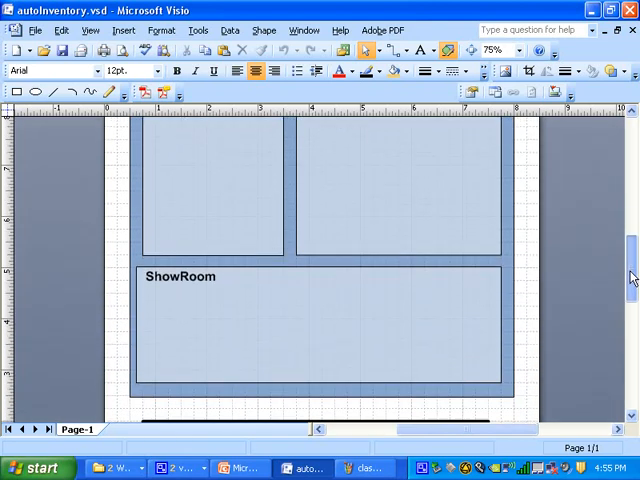
pyautogui.scroll(-3)
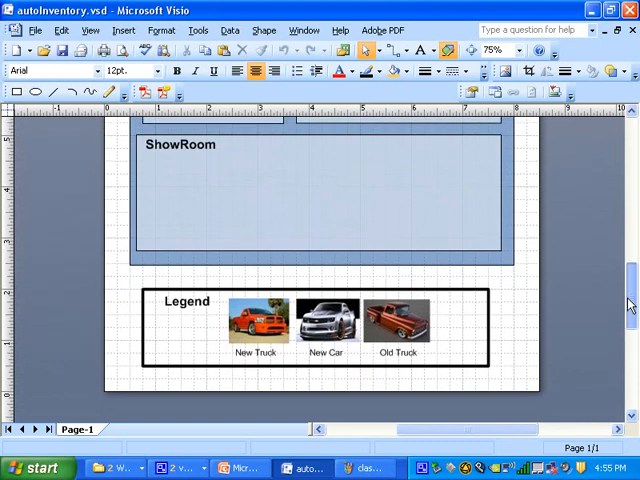
pyautogui.scroll(-3)
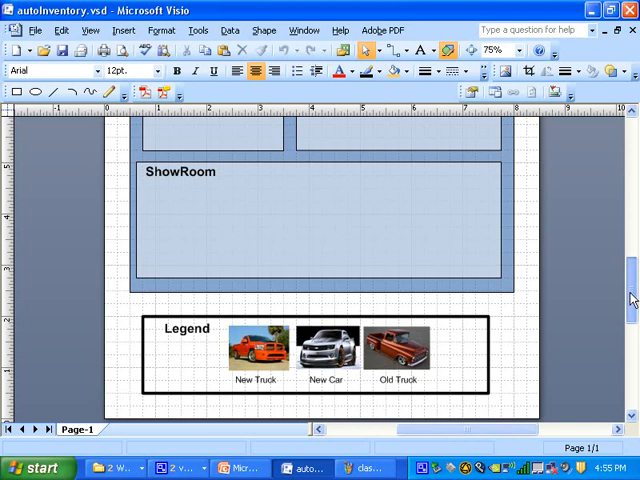
pyautogui.scroll(-3)
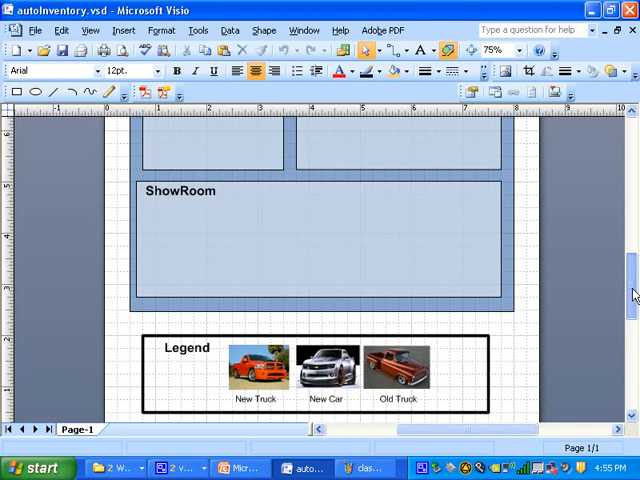
pyautogui.scroll(-3)
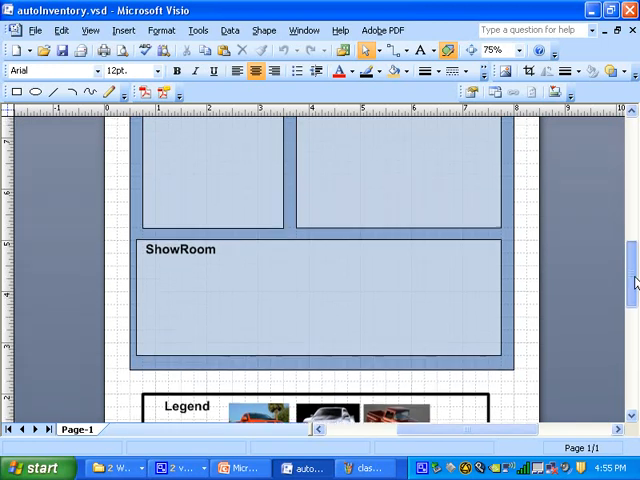
pyautogui.scroll(3)
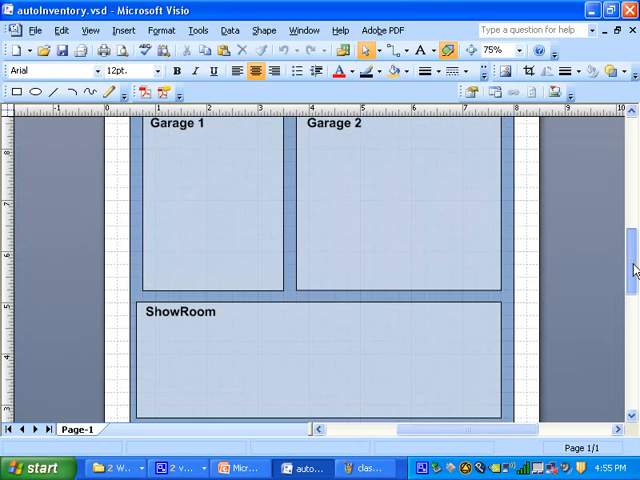
pyautogui.scroll(-3)
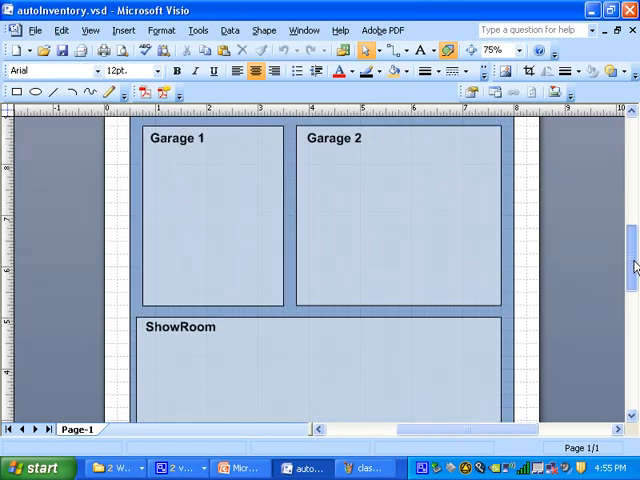
pyautogui.scroll(-3)
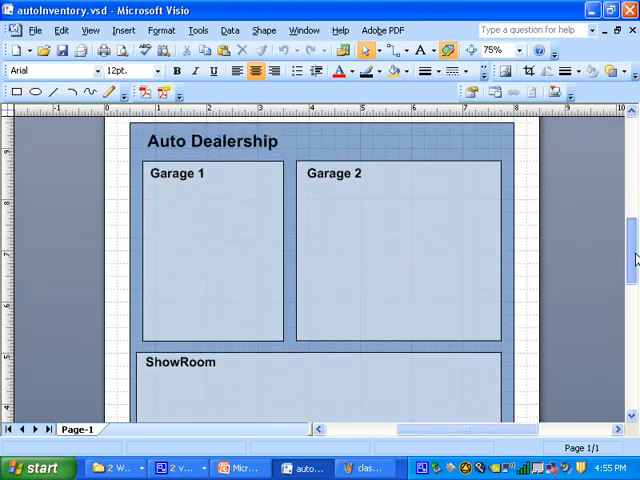
pyautogui.scroll(-3)
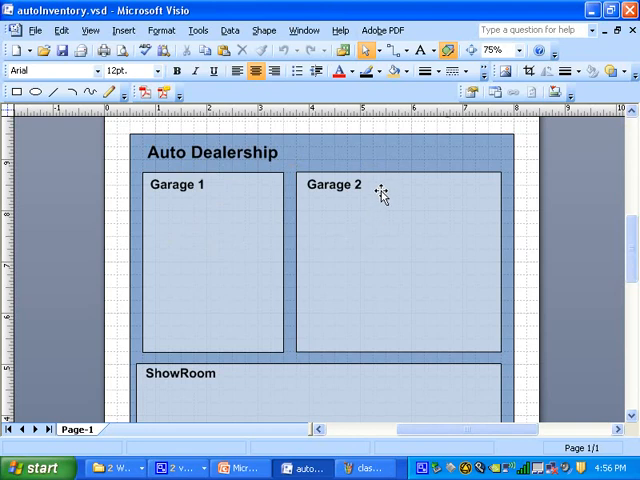
pyautogui.moveTo(622, 306)
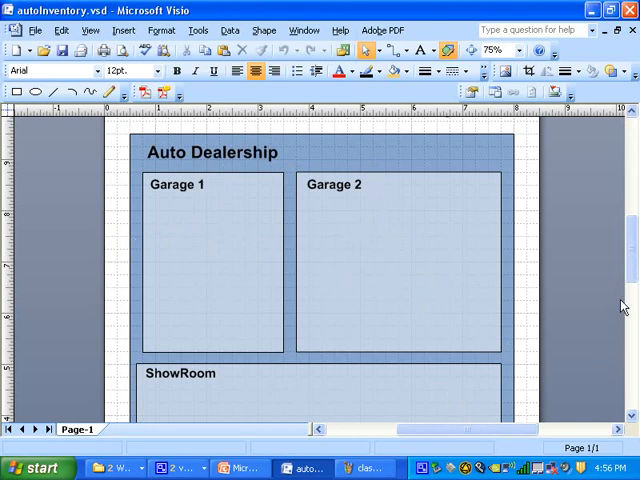
pyautogui.scroll(-3)
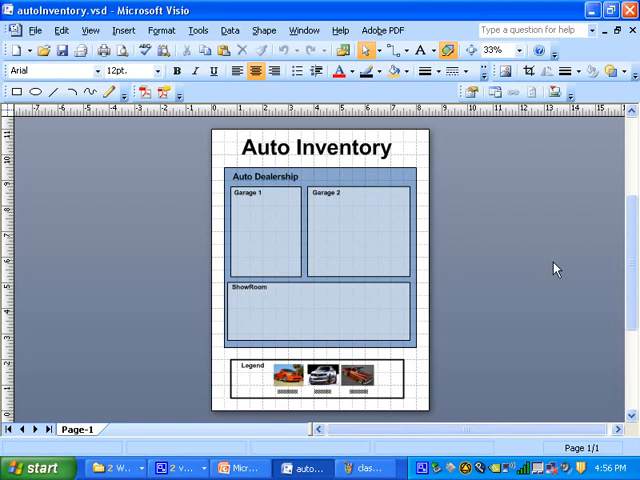
pyautogui.moveTo(92, 30)
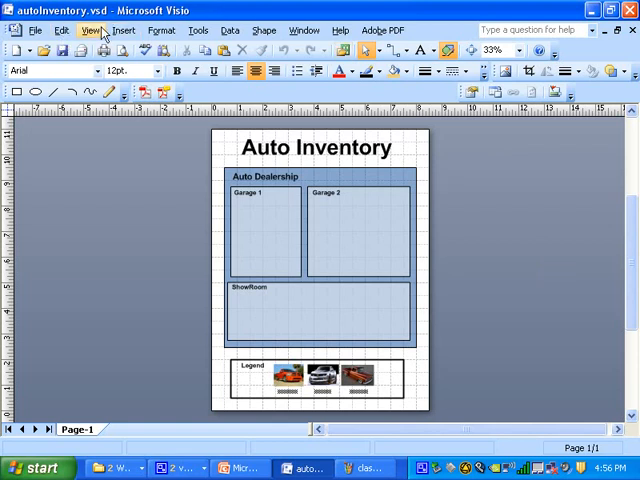
# Step: Lock the BoundingBoxes, Legend and Title layers in Layer Properties, apply and confirm
pyautogui.click(90, 30)
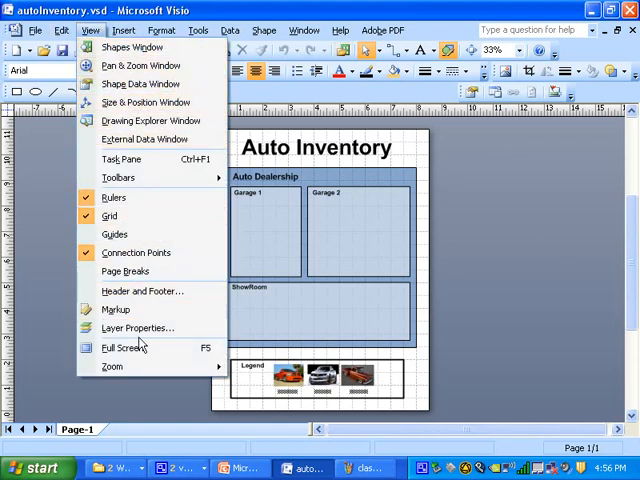
pyautogui.click(138, 328)
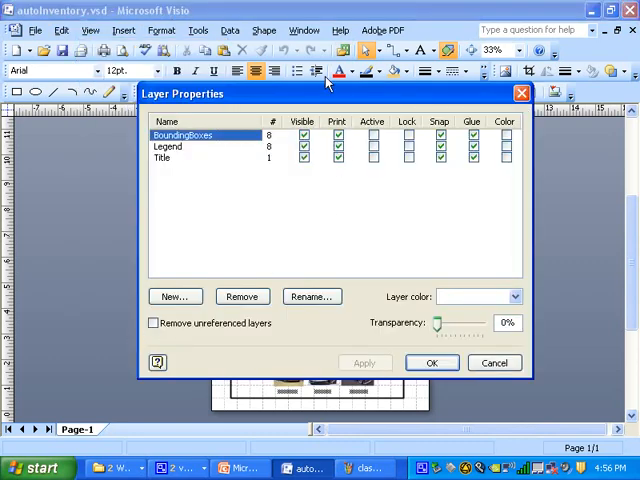
pyautogui.moveTo(182, 92); pyautogui.dragTo(290, 40)
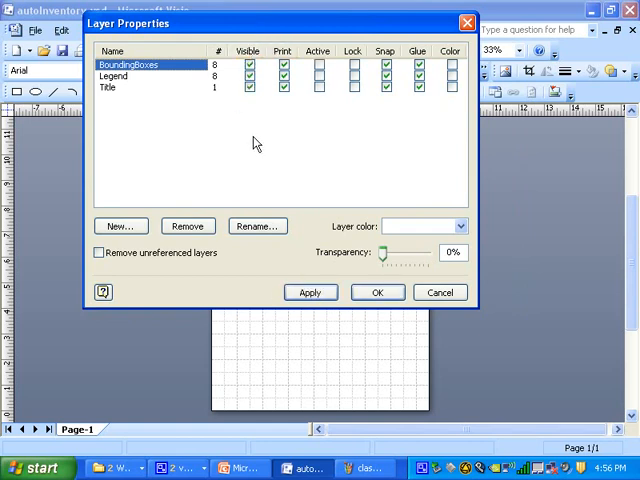
pyautogui.moveTo(264, 178)
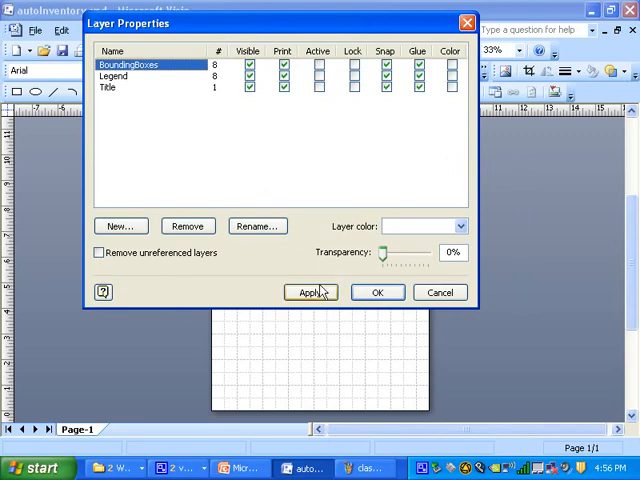
pyautogui.click(310, 292)
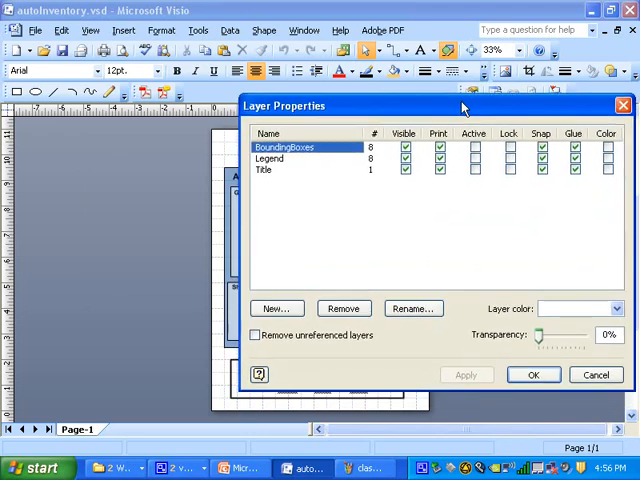
pyautogui.moveTo(464, 104); pyautogui.dragTo(376, 414)
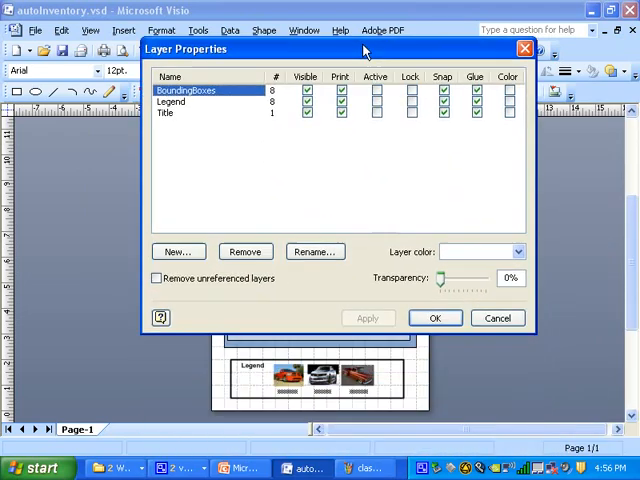
pyautogui.moveTo(364, 48); pyautogui.dragTo(352, 90)
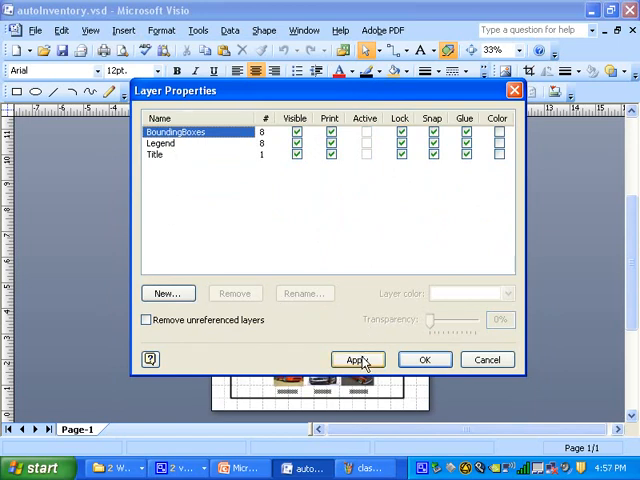
pyautogui.click(356, 360)
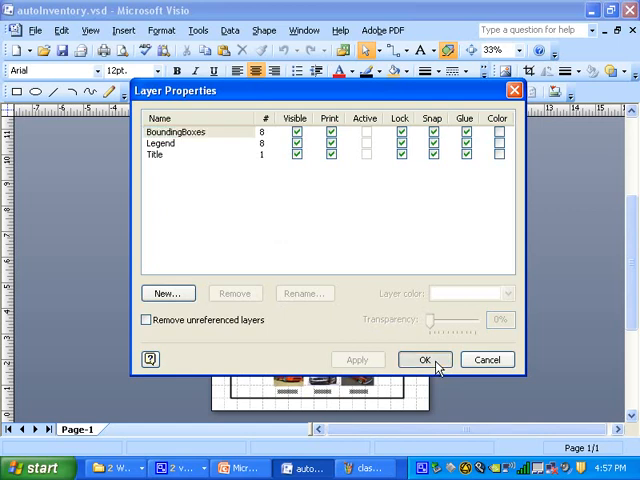
pyautogui.click(424, 360)
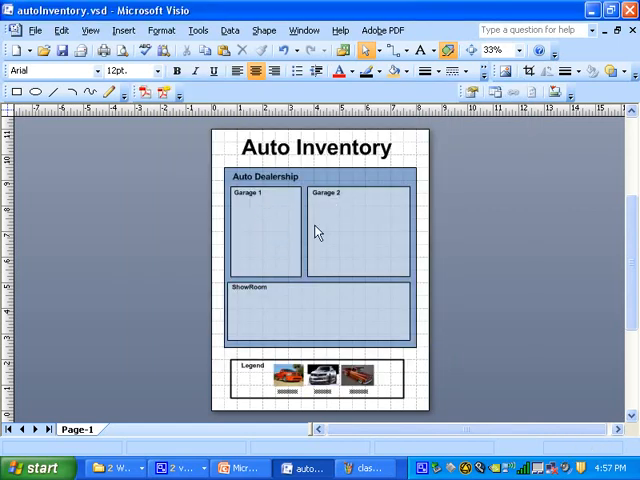
pyautogui.moveTo(196, 312)
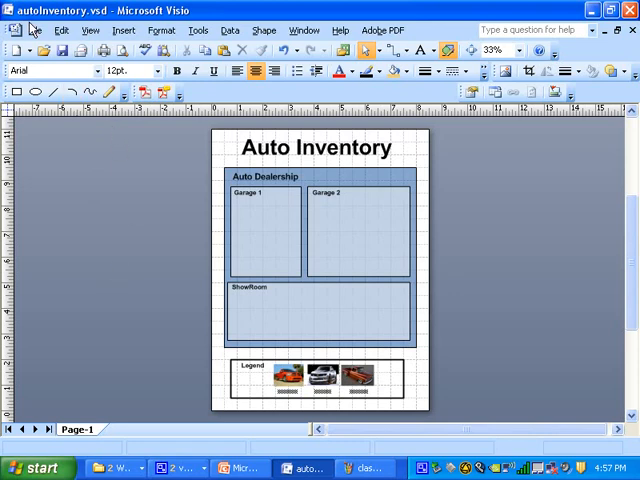
# Step: Open the autoInventory stencil (Truck, Camaro, Oldie) and show the Shape Data pane
pyautogui.click(36, 30)
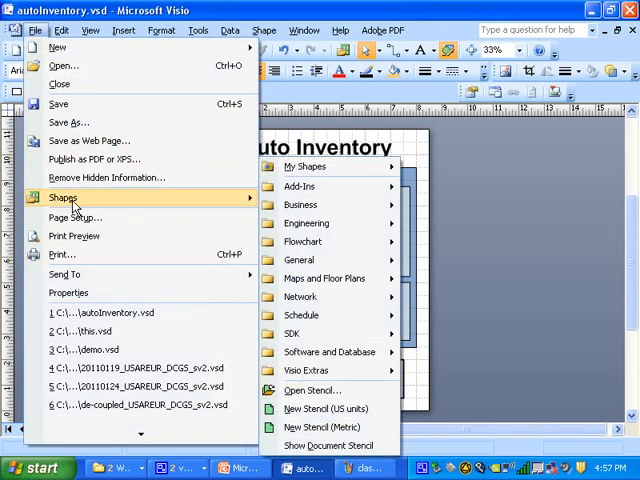
pyautogui.moveTo(304, 168)
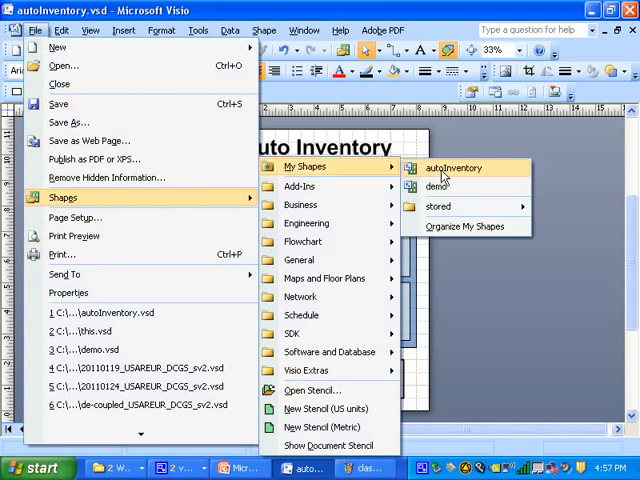
pyautogui.click(452, 168)
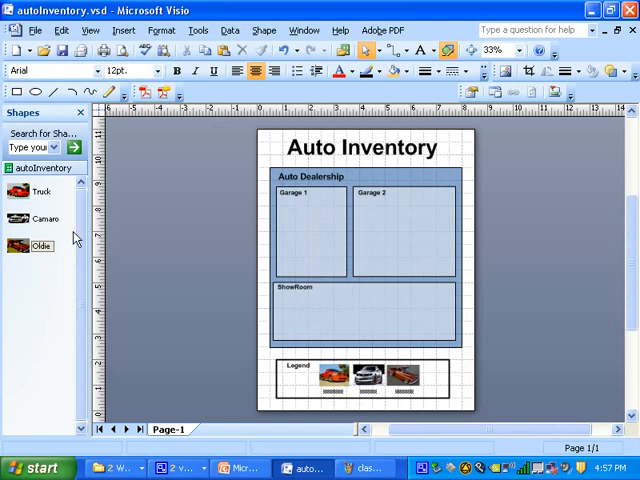
pyautogui.click(42, 216)
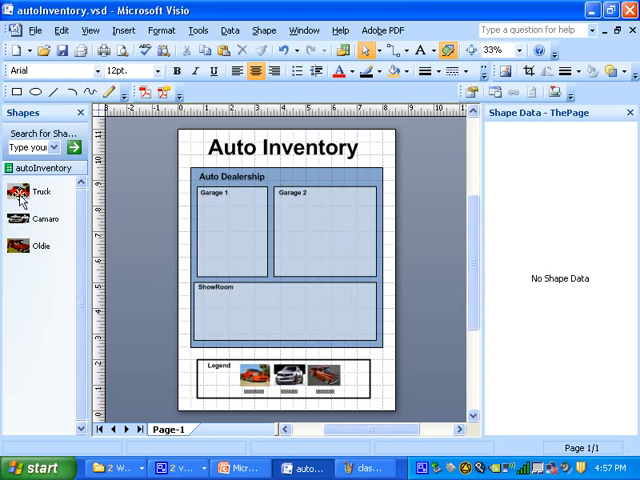
# Step: Drop a Truck shape into Garage 1 with shape_id truck_001 and select it
pyautogui.moveTo(38, 192); pyautogui.dragTo(236, 222)
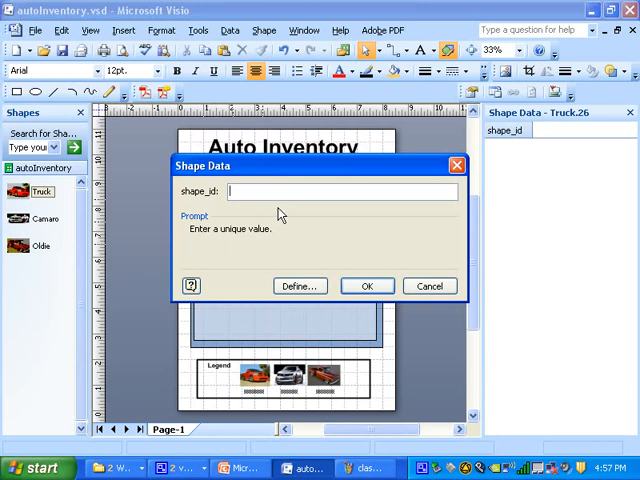
pyautogui.write('tr')
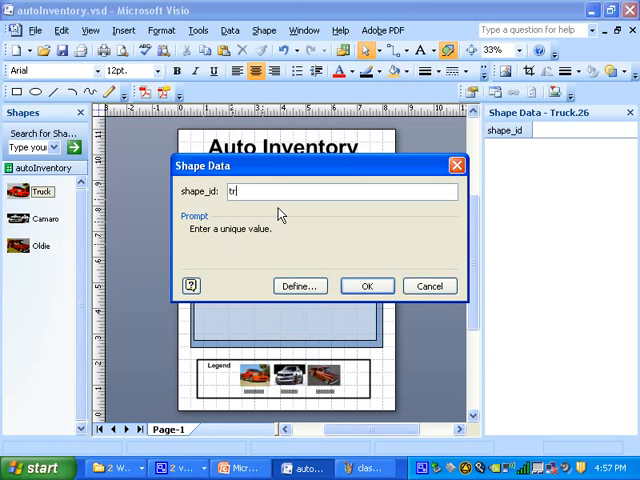
pyautogui.write('uck_')
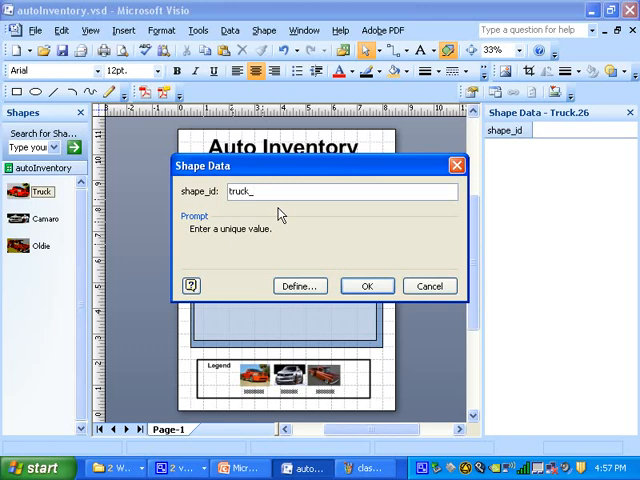
pyautogui.write('00')
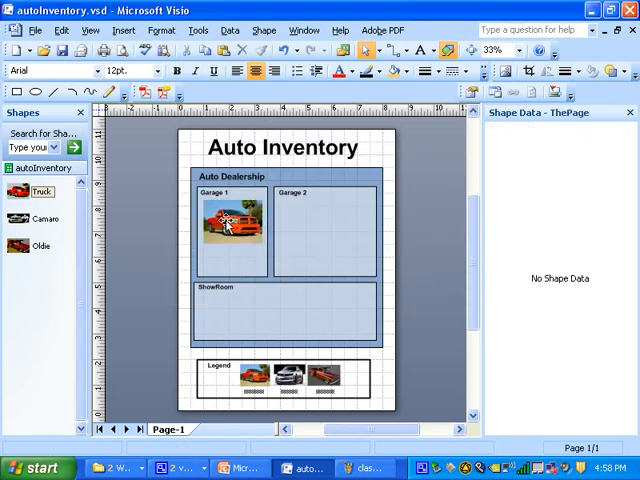
pyautogui.click(230, 216)
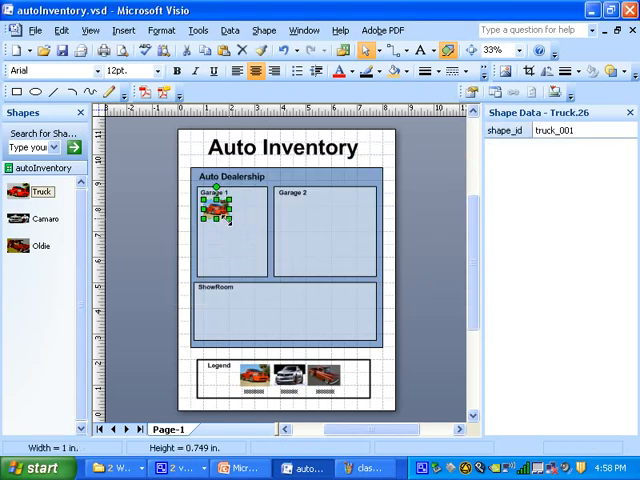